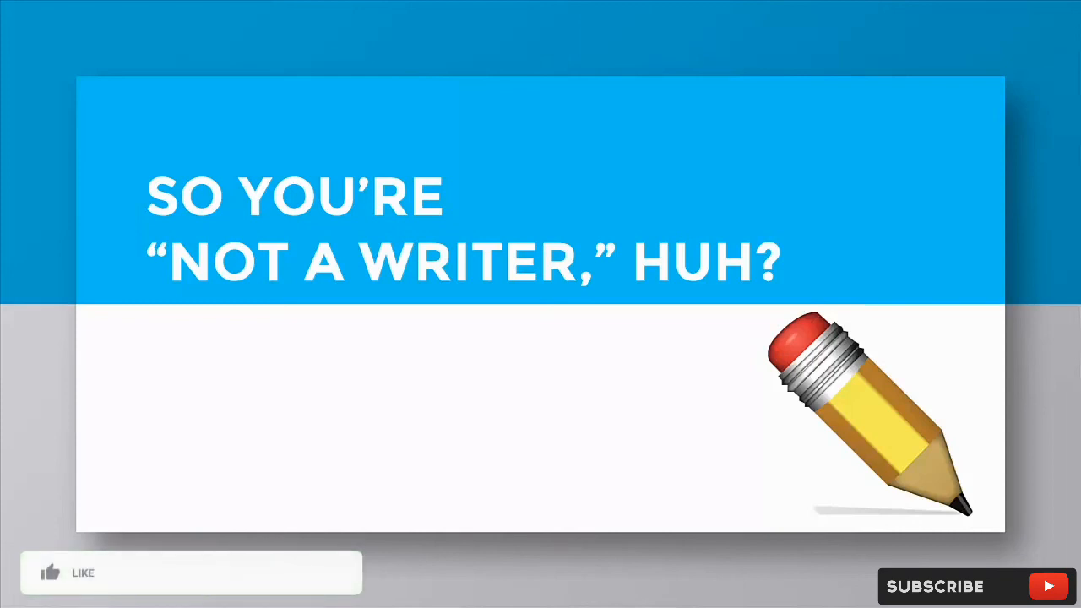
pyautogui.click(50, 572)
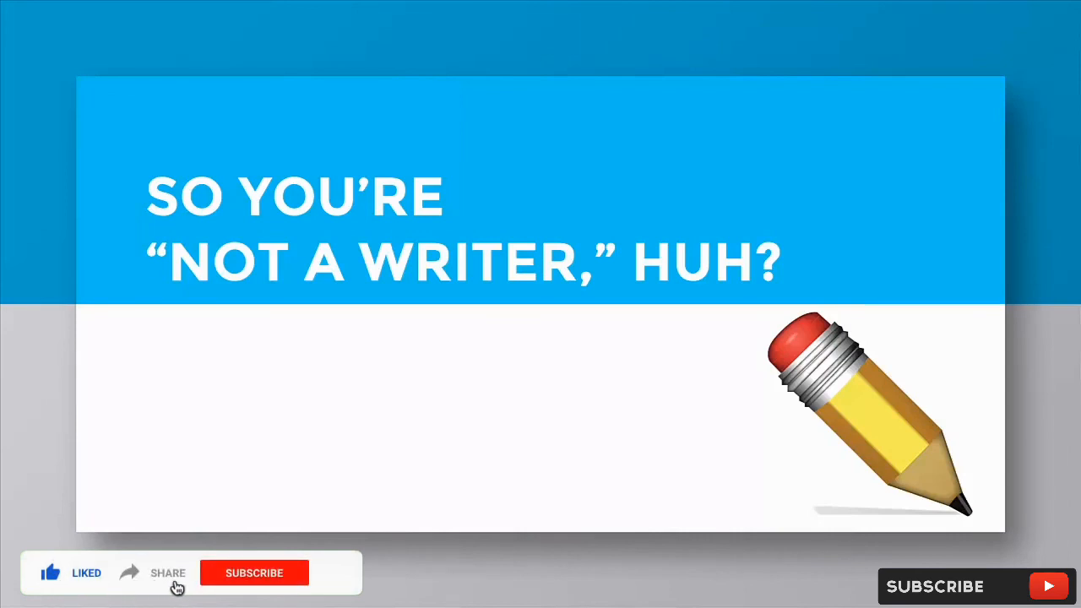
pyautogui.click(253, 573)
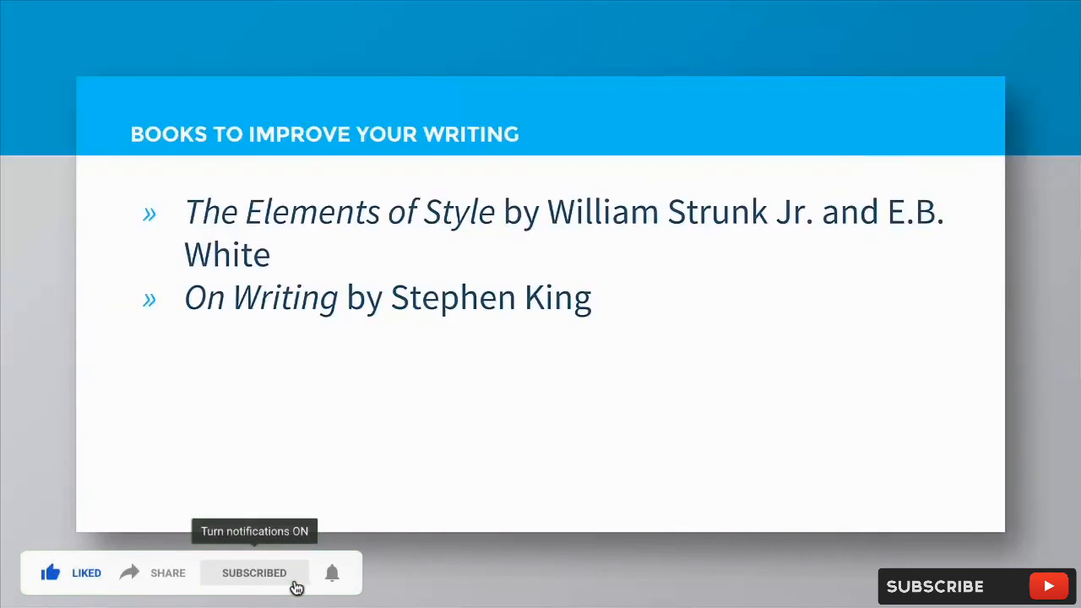